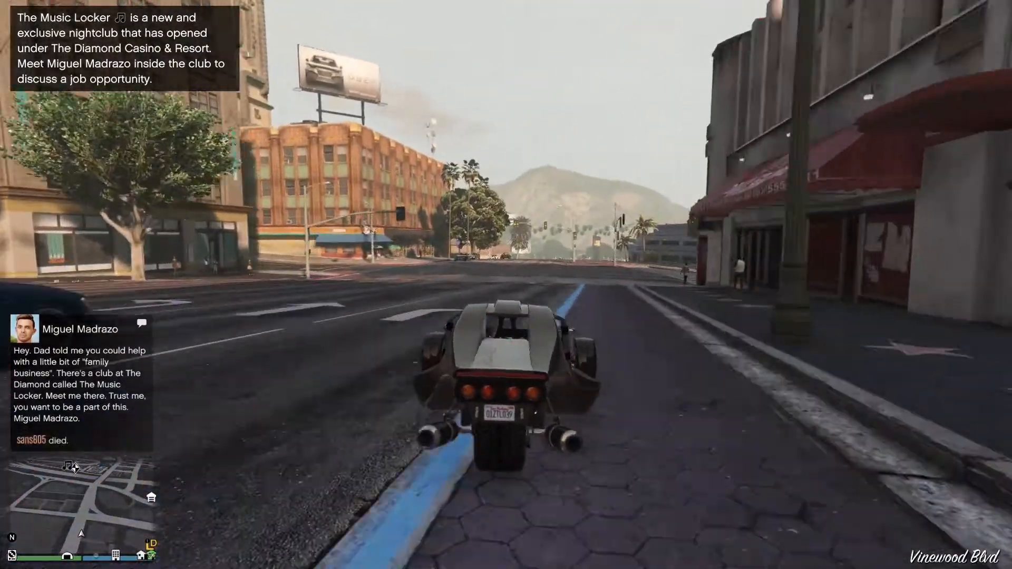
# - Drive along Vinewood Blvd to The Diamond Casino and run inside toward The Music Locker
pyautogui.press('w')
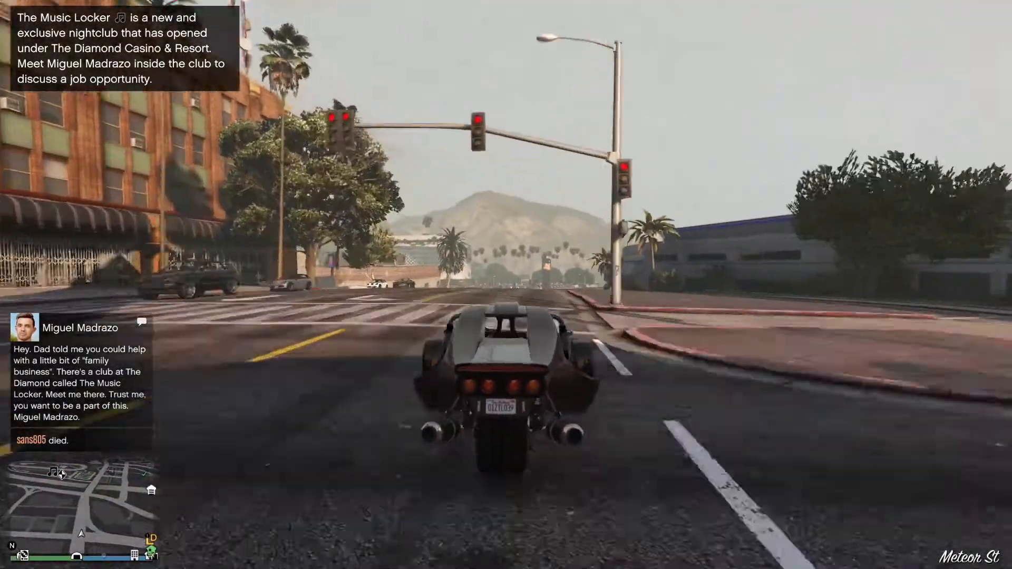
pyautogui.press('w')
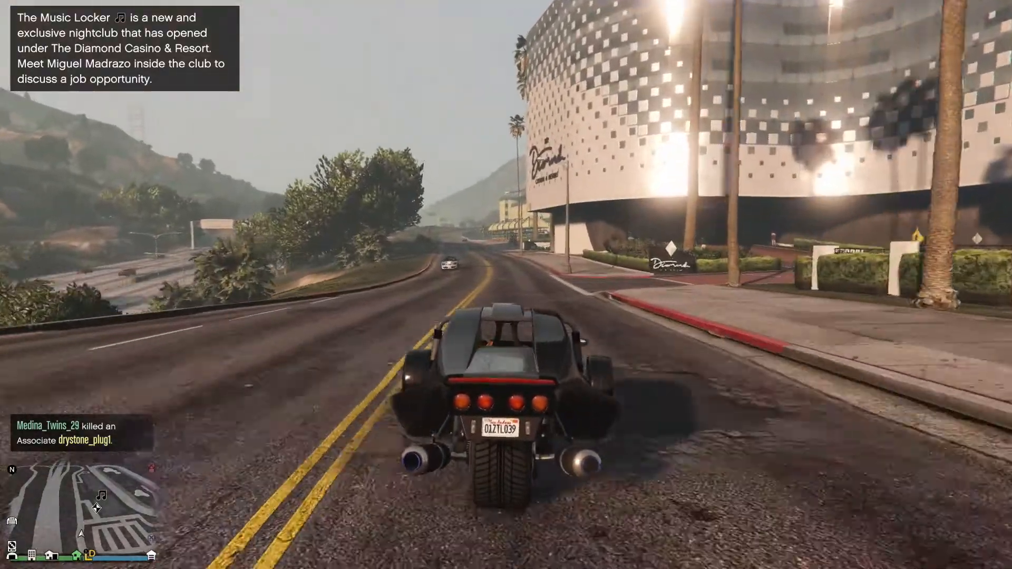
pyautogui.press('w')
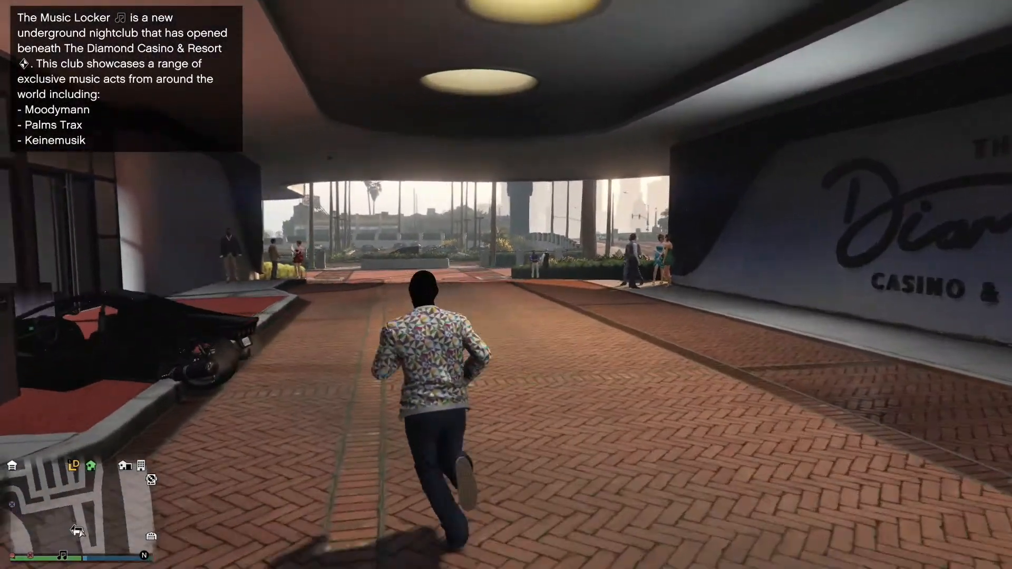
pyautogui.press('w')
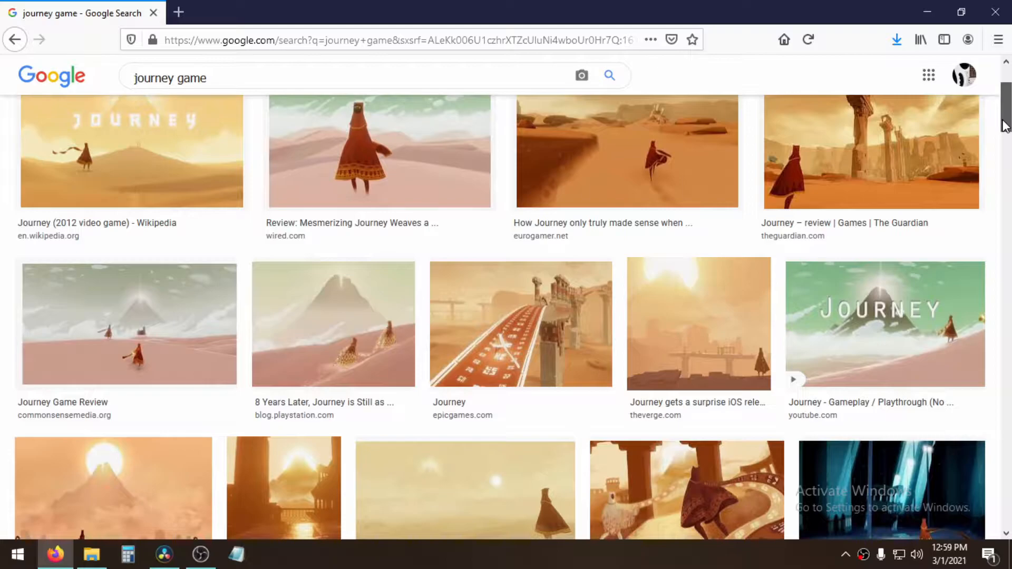
pyautogui.scroll(-3)
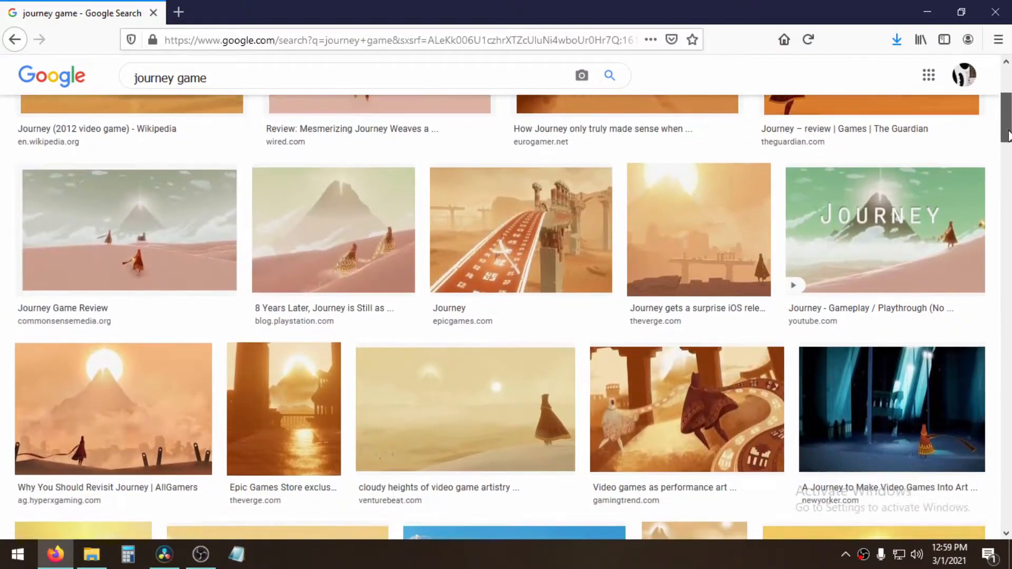
pyautogui.scroll(-3)
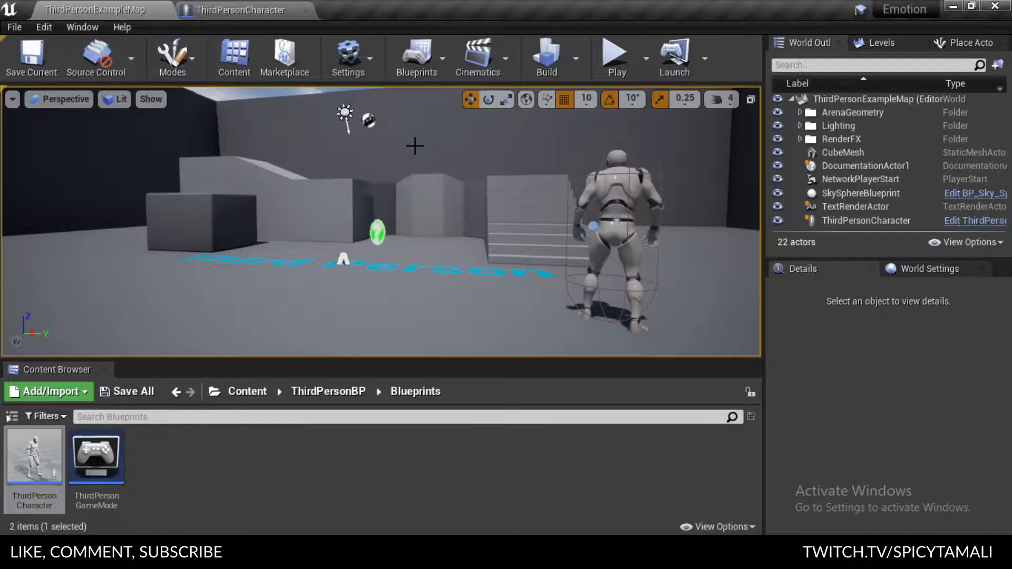
pyautogui.click(615, 58)
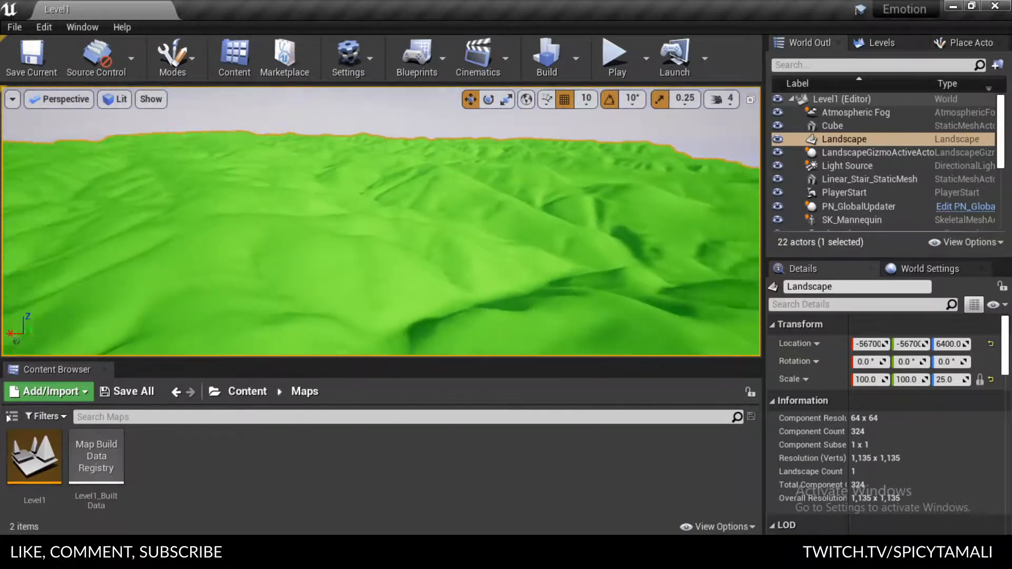
# - Start playing Level1 in the editor with the third-person mannequin on the grassy landscape
pyautogui.click(615, 58)
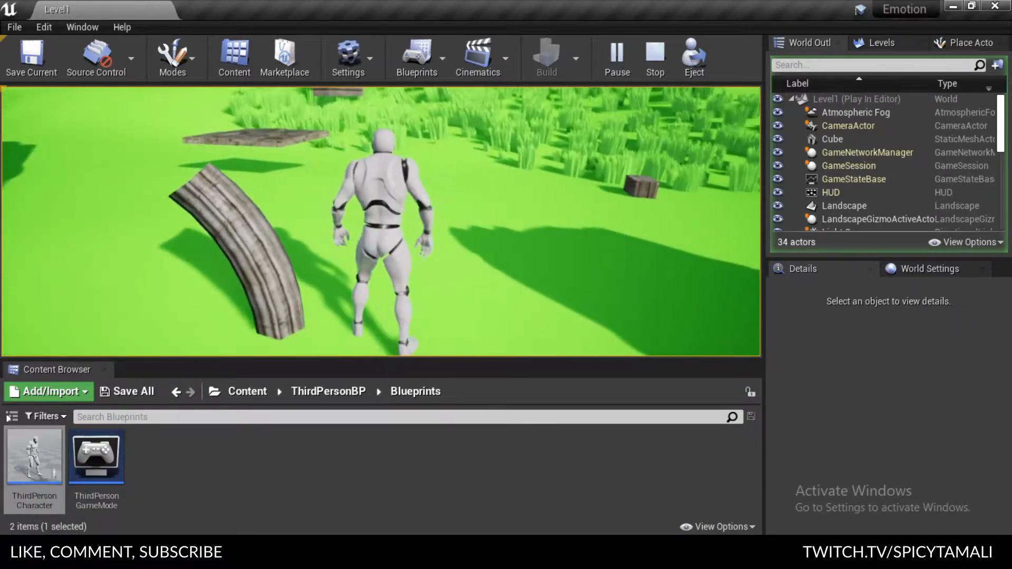
# - Stop the playtest and select the stone castle tower and floor slab for removal
pyautogui.click(654, 57)
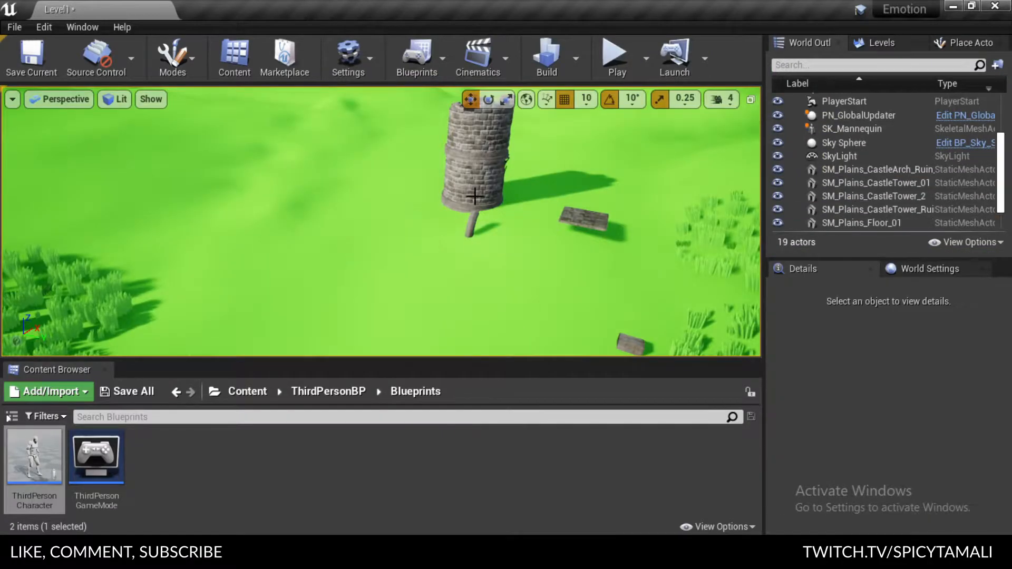
pyautogui.click(584, 220)
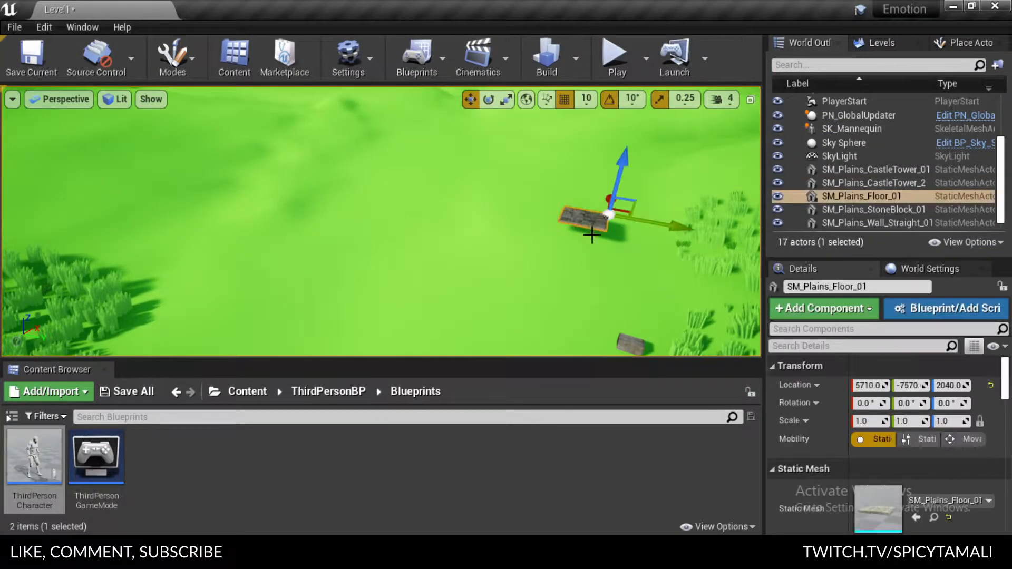
pyautogui.click(616, 57)
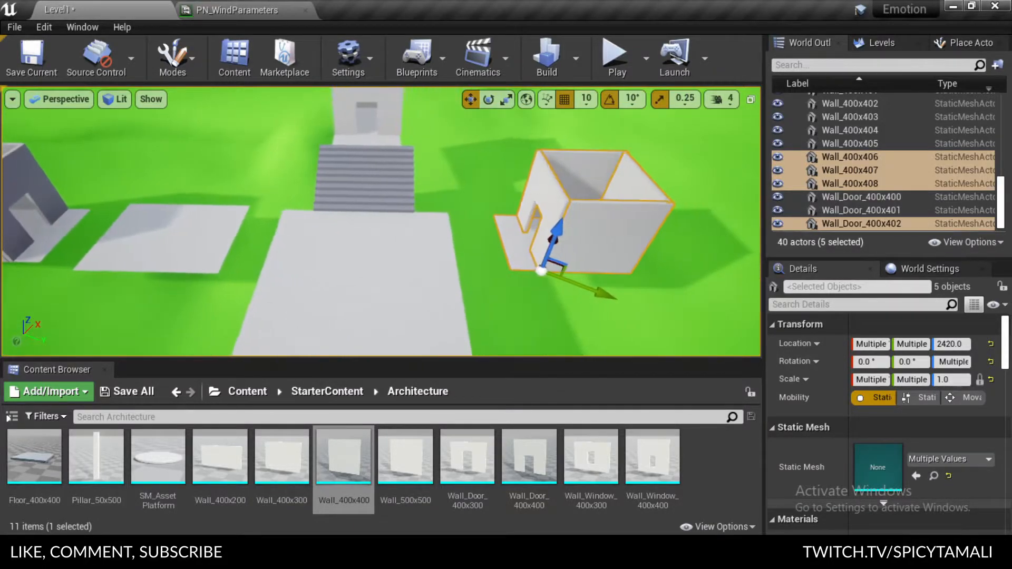
# - Lower the five room wall pieces slightly and play the level to check the walled room
pyautogui.moveTo(568, 265); pyautogui.dragTo(565, 259)
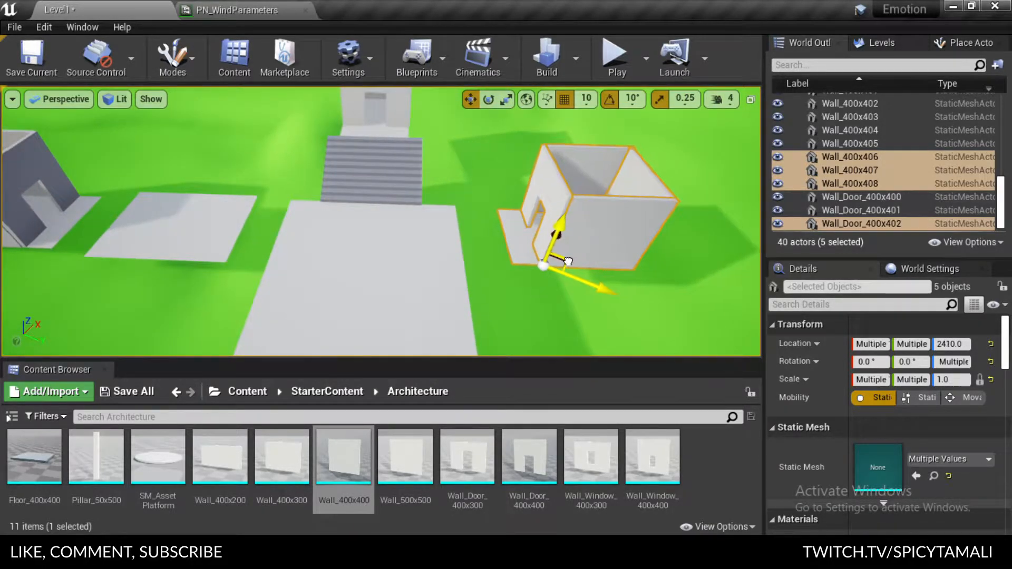
pyautogui.click(616, 57)
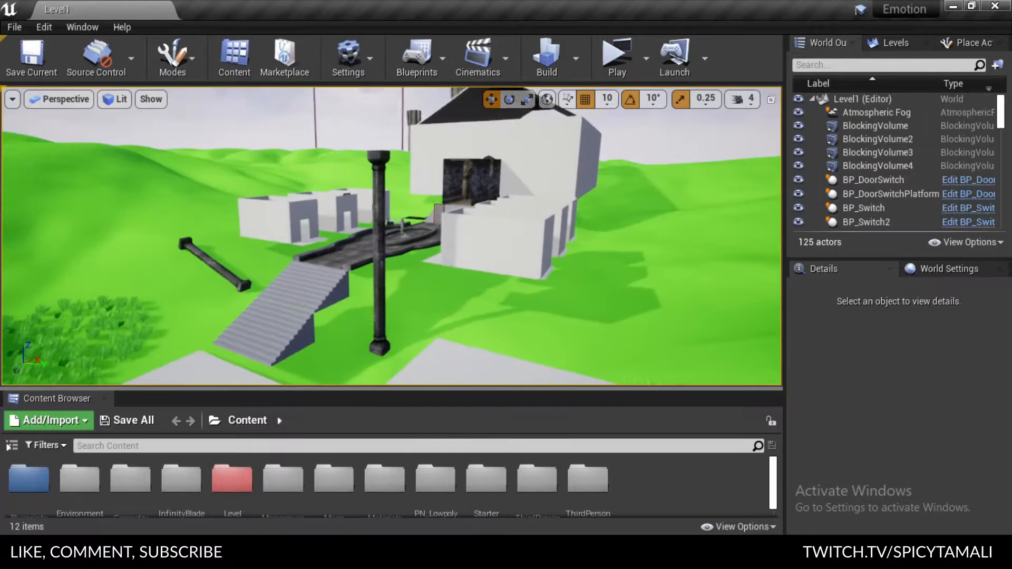
# - Launch Level1 as a Standalone Game preview to test the red AI enemy chasing the player
pyautogui.click(615, 57)
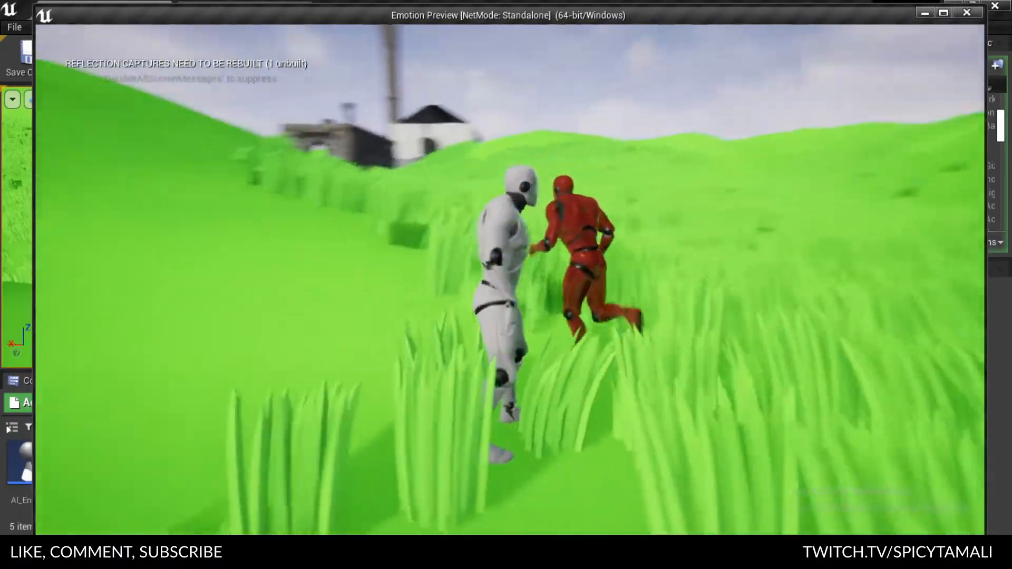